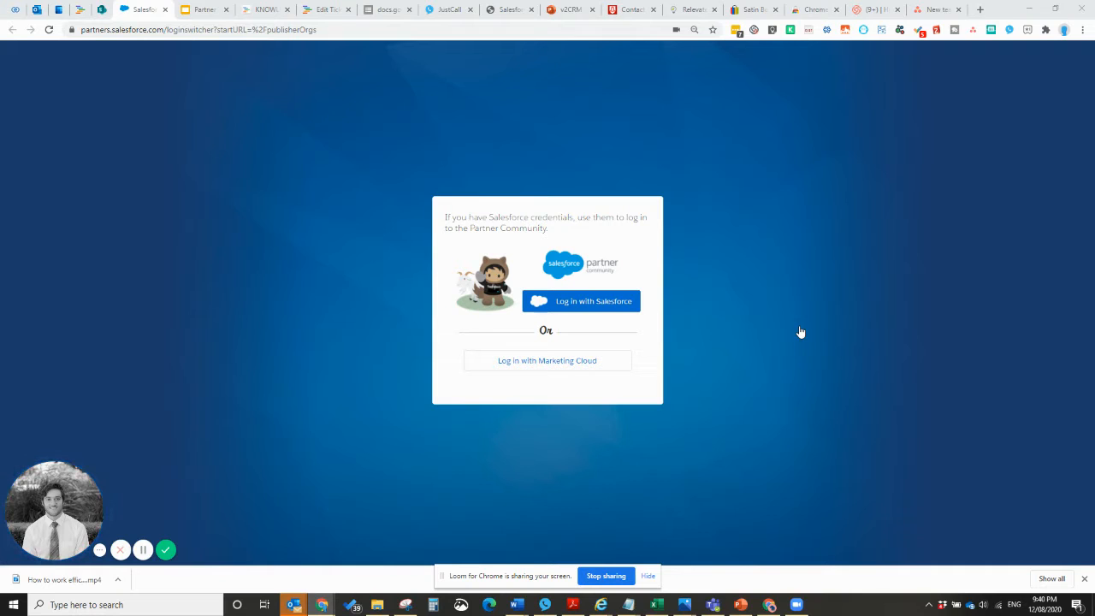
pyautogui.moveTo(795, 341)
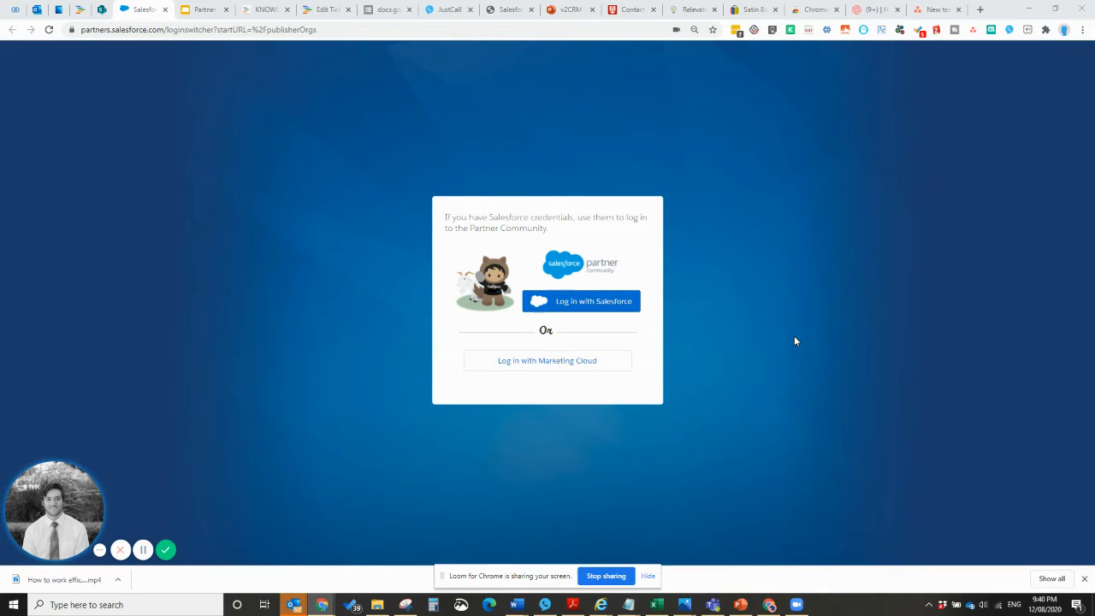
pyautogui.moveTo(789, 328)
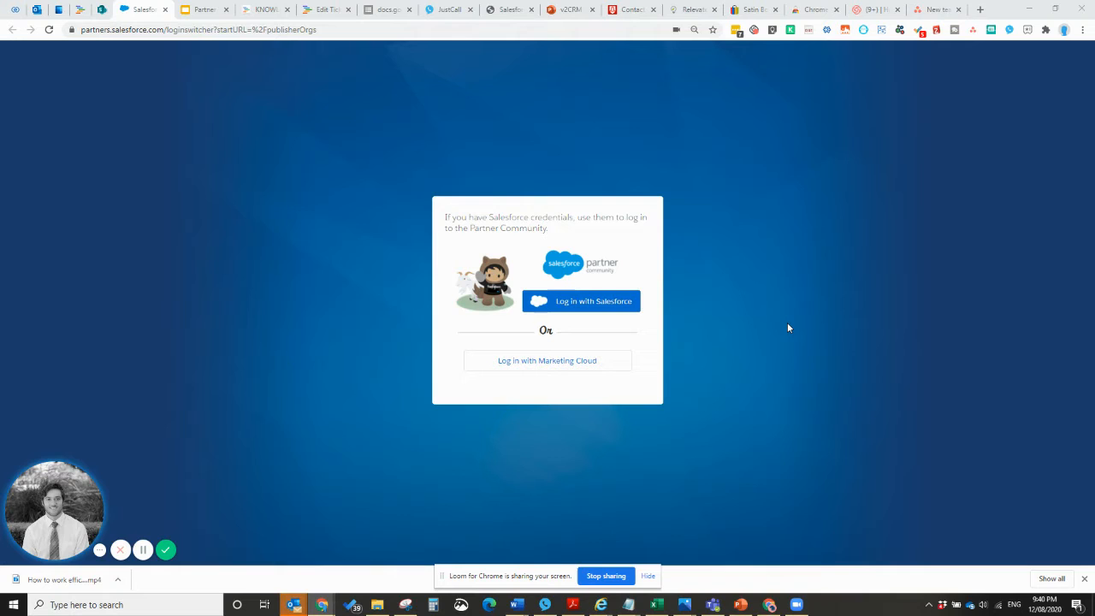
pyautogui.moveTo(803, 327)
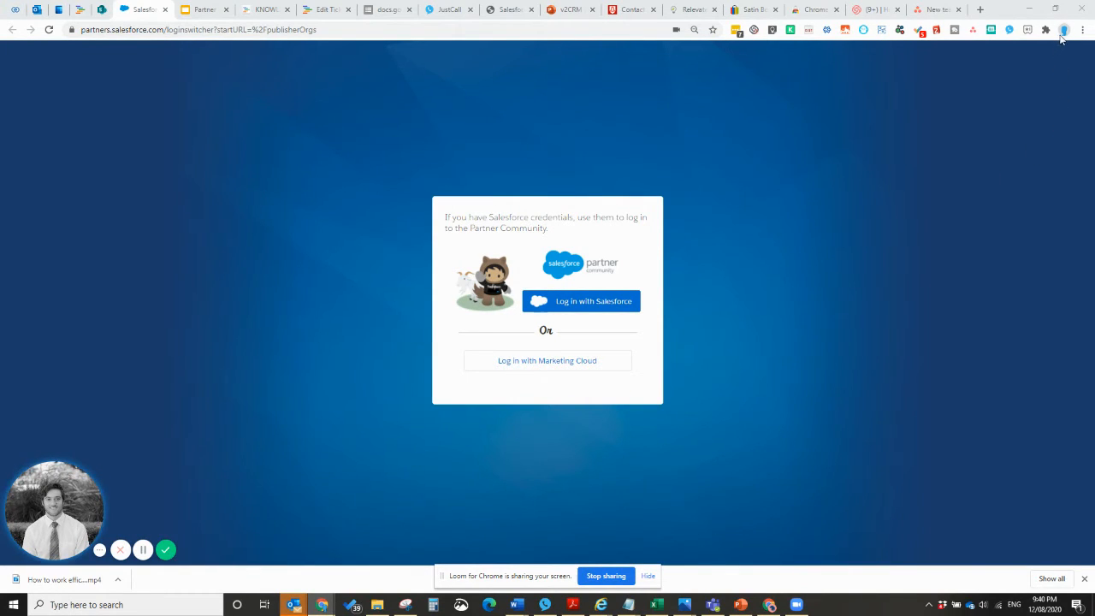
pyautogui.click(1064, 29)
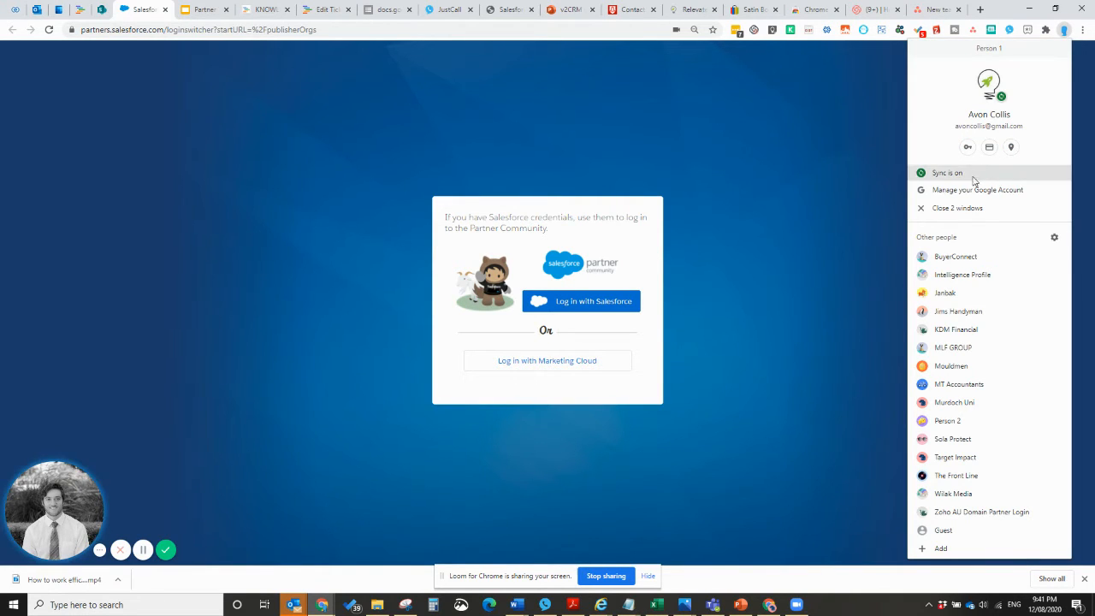
pyautogui.moveTo(982, 410)
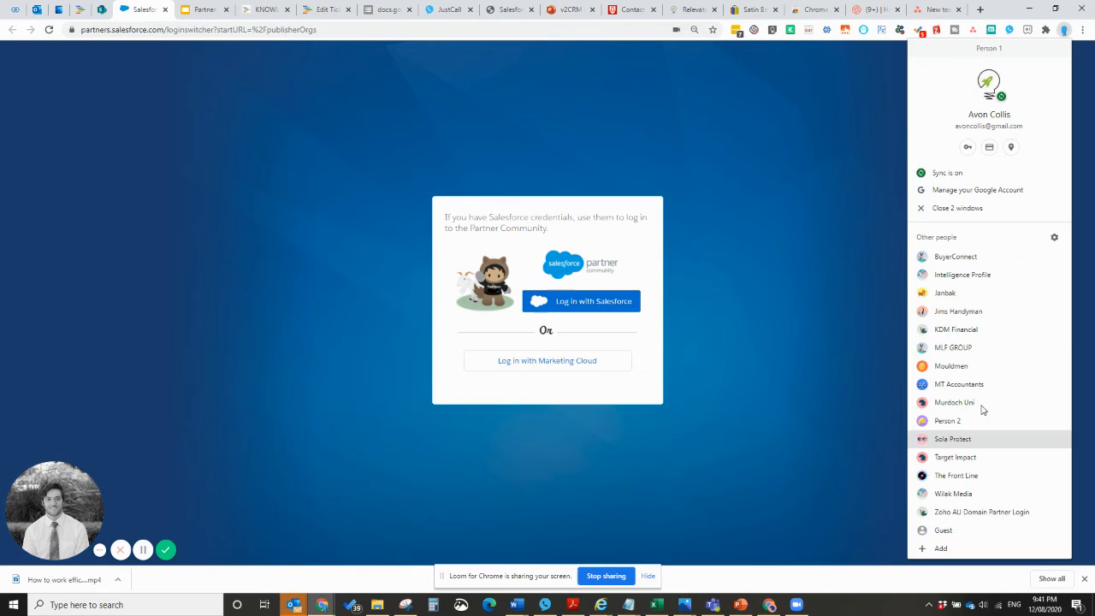
pyautogui.moveTo(941, 548)
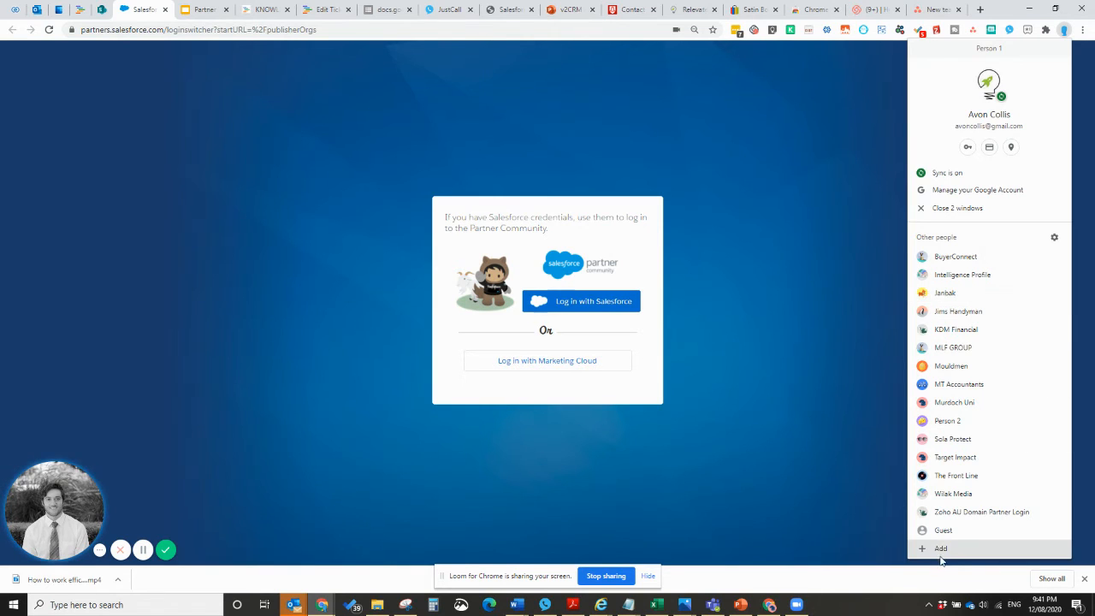
pyautogui.moveTo(961, 275)
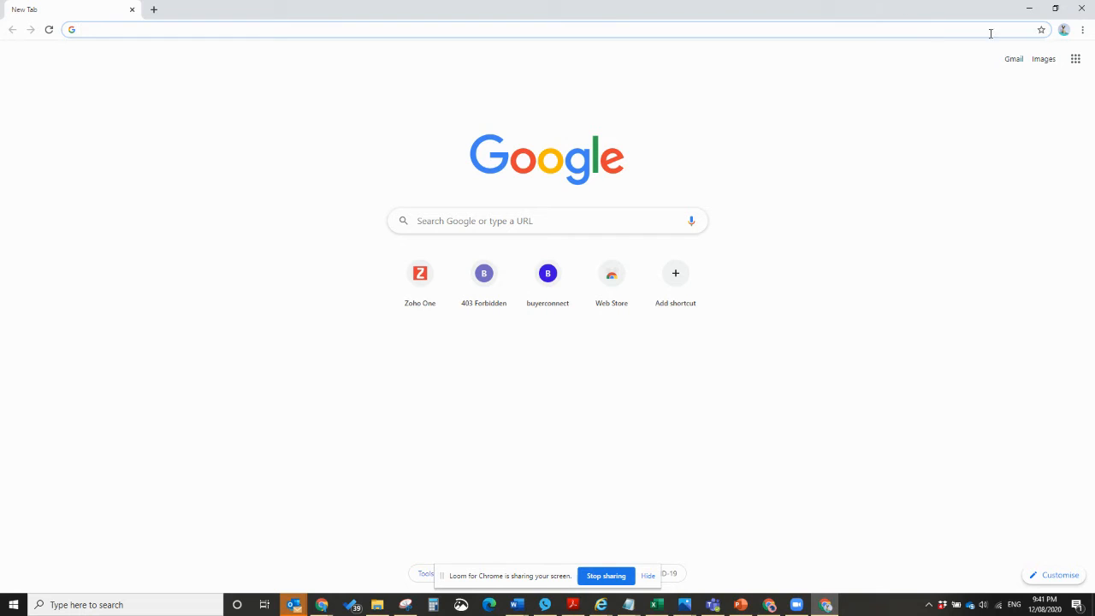
pyautogui.moveTo(1064, 29)
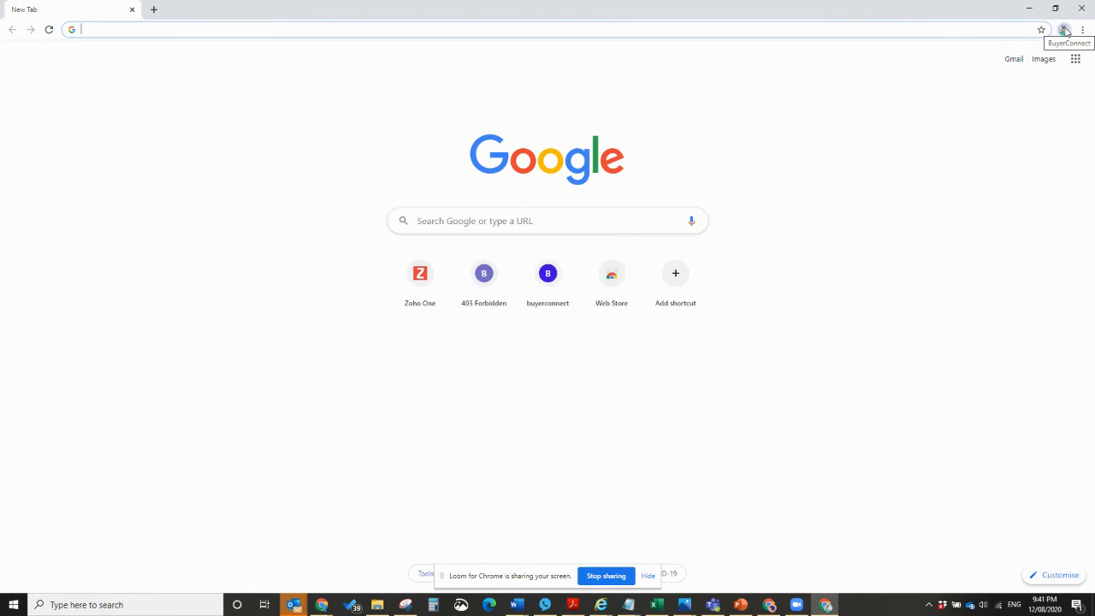
pyautogui.moveTo(1034, 89)
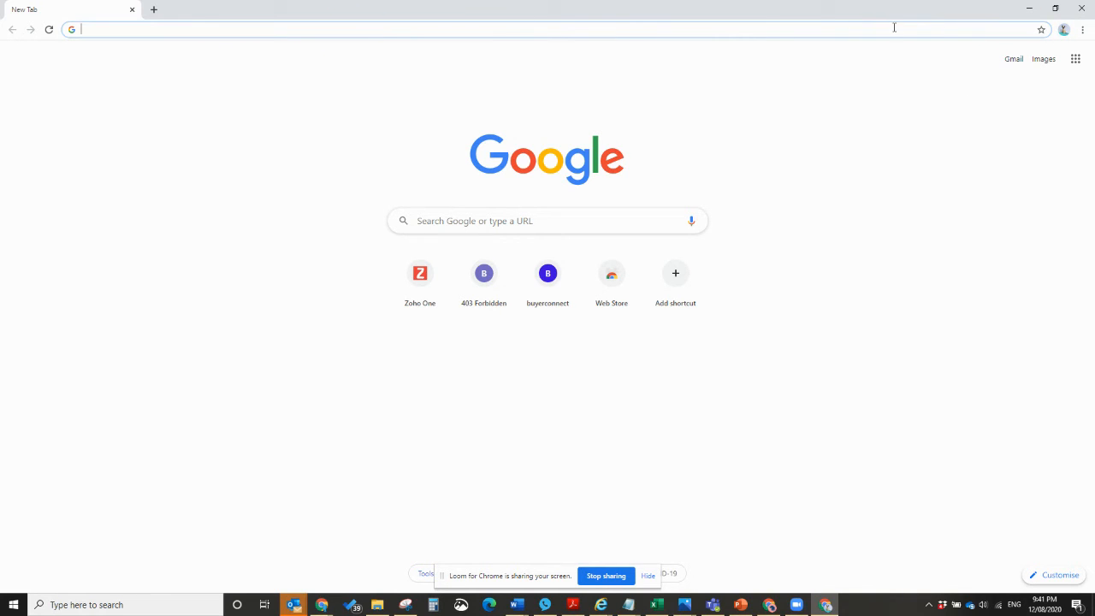
pyautogui.moveTo(364, 231)
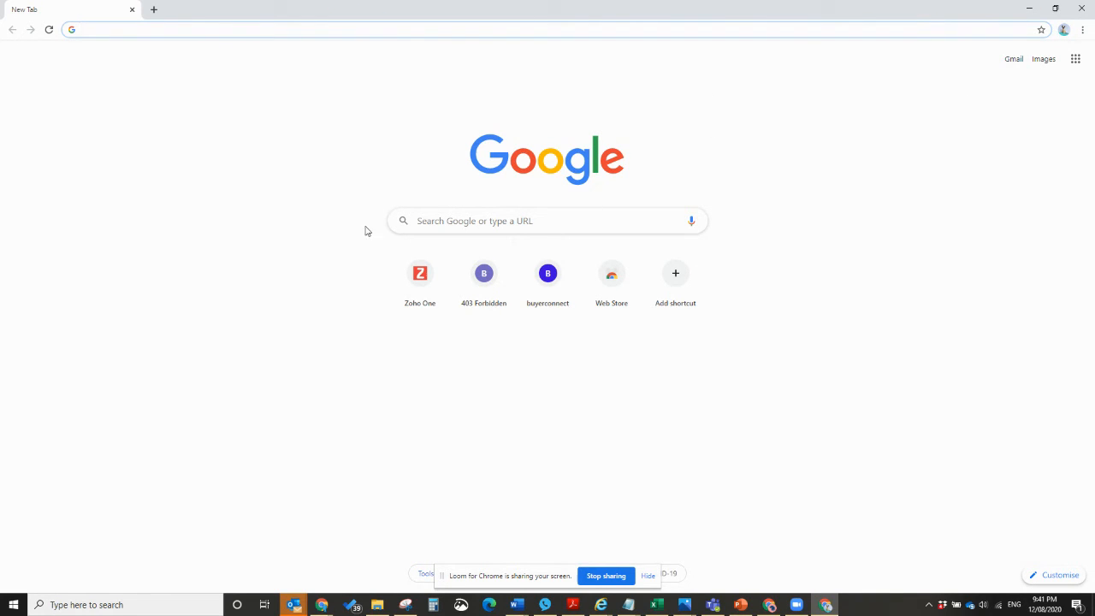
# Load the Zoho One homepage from the new-tab shortcut in the BuyerConnect profile window
pyautogui.click(419, 273)
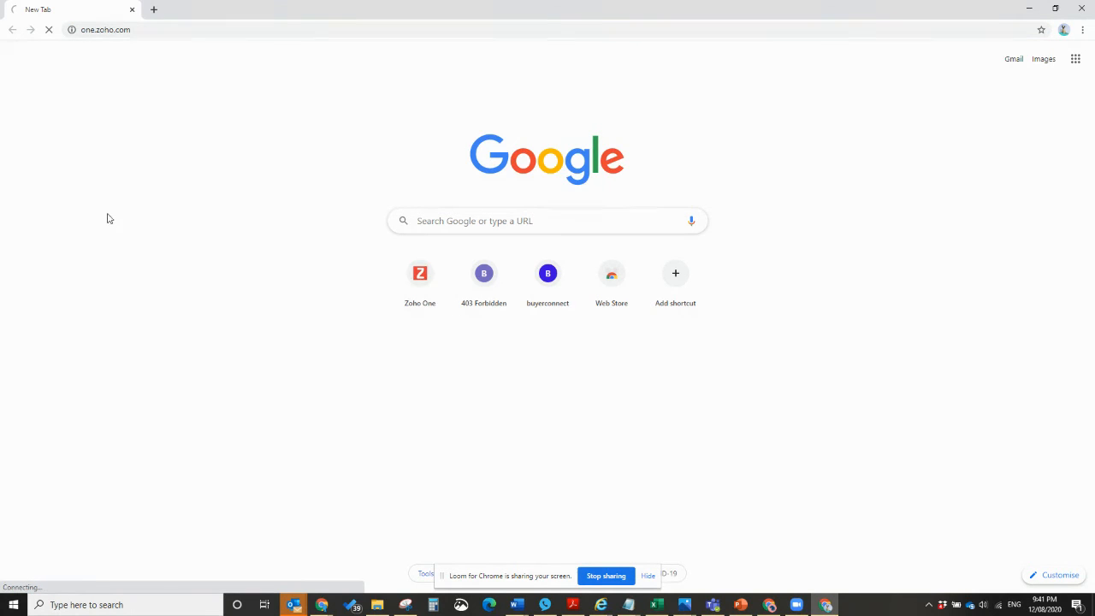
pyautogui.click(419, 273)
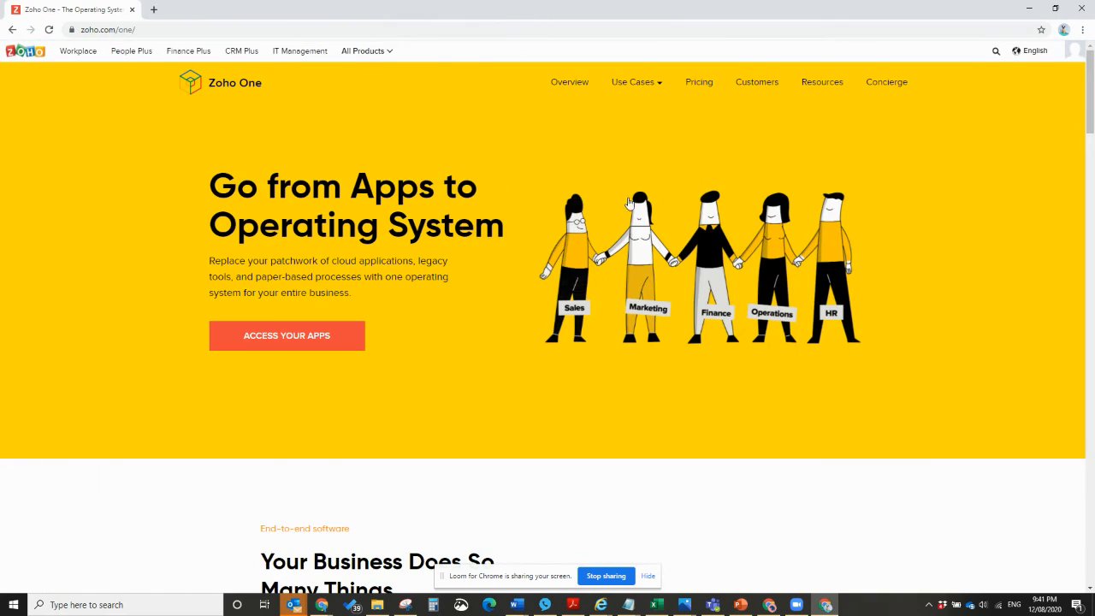
pyautogui.moveTo(524, 359)
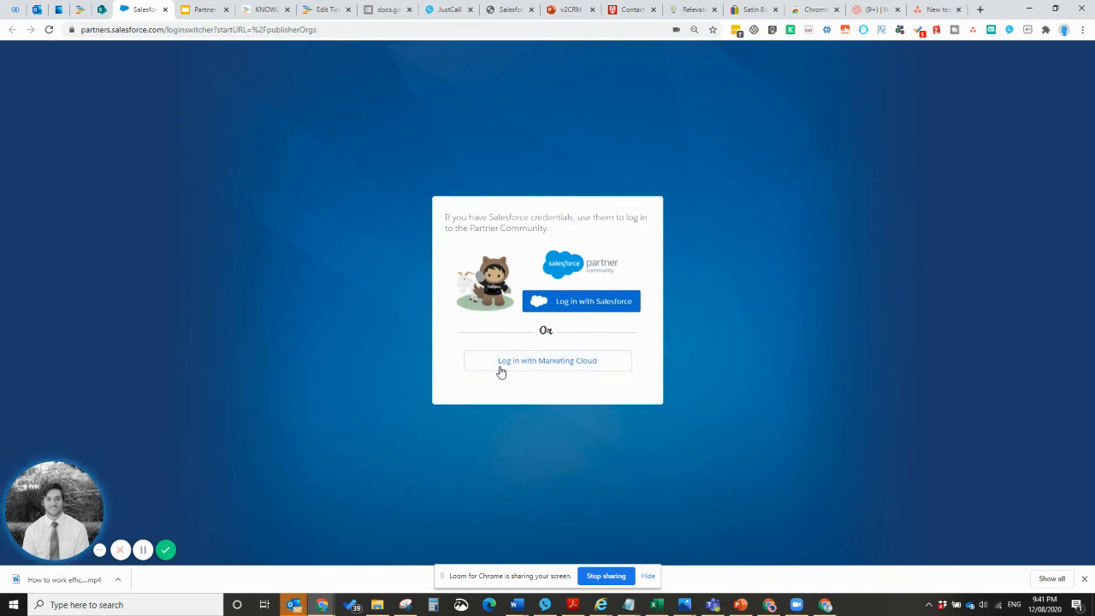
pyautogui.moveTo(682, 431)
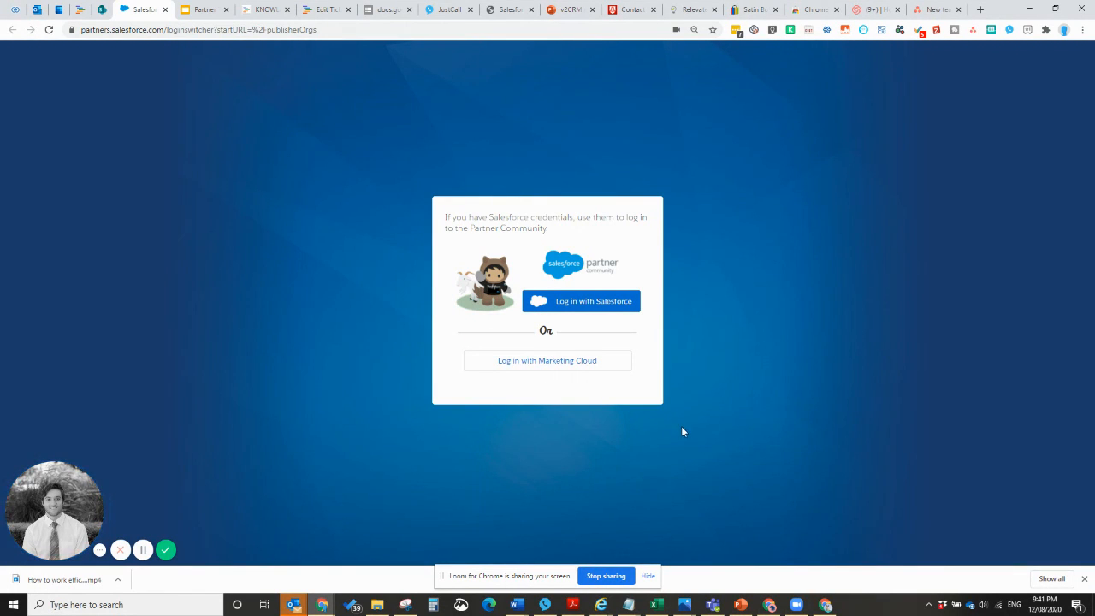